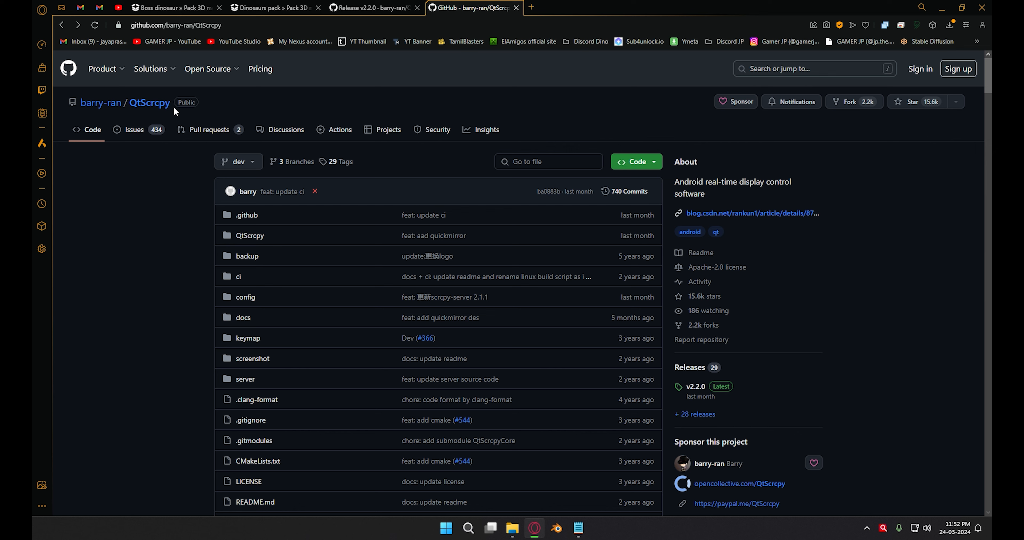
mouse_move(197, 108)
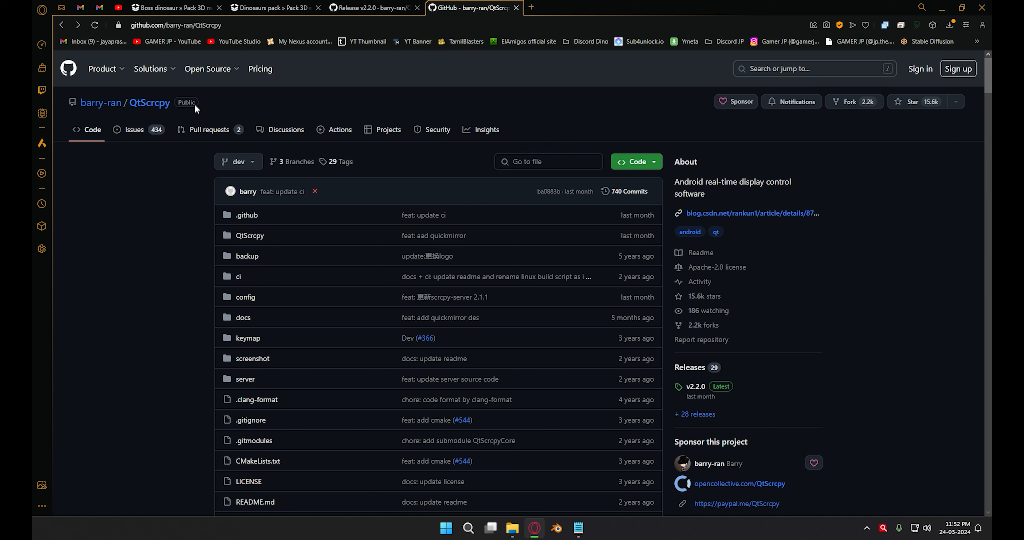
mouse_move(694, 387)
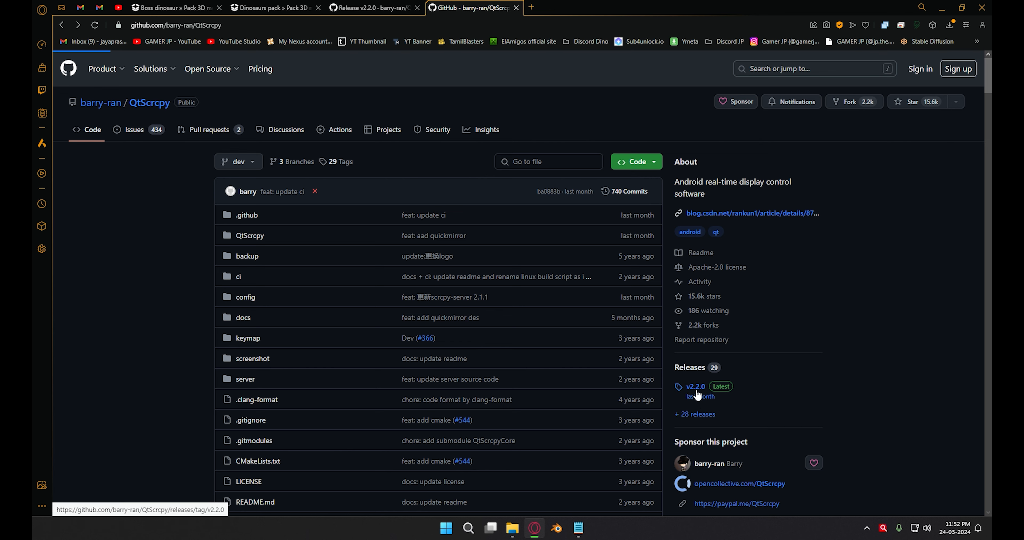
Go to the QtScrcpy v2.2.0 release page from the repository's Releases section.
left_click(695, 387)
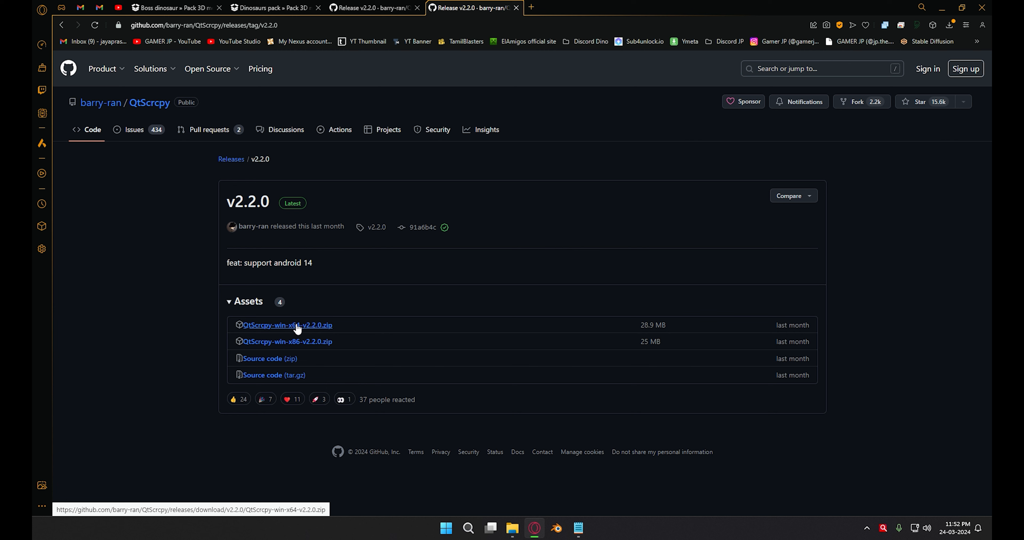
mouse_move(300, 330)
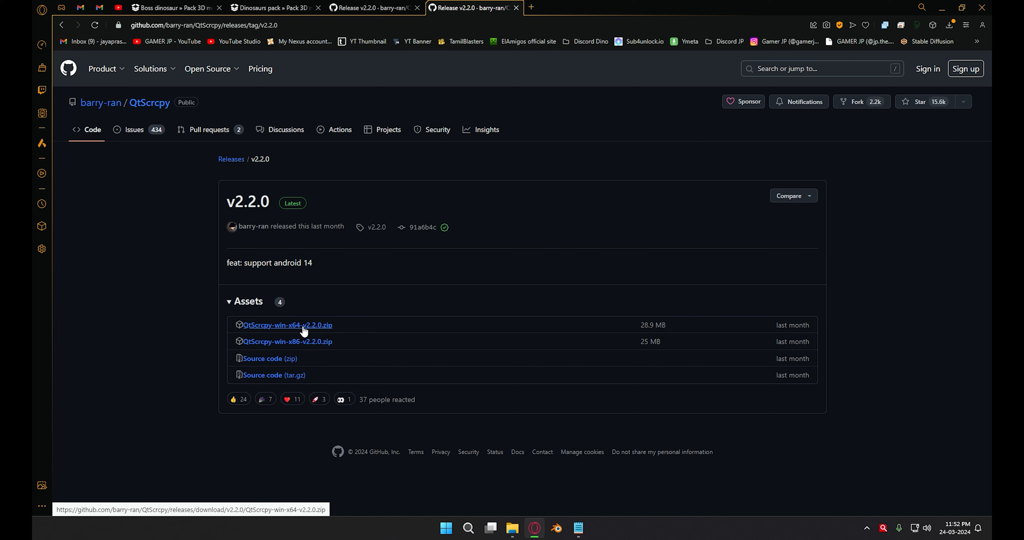
mouse_move(308, 331)
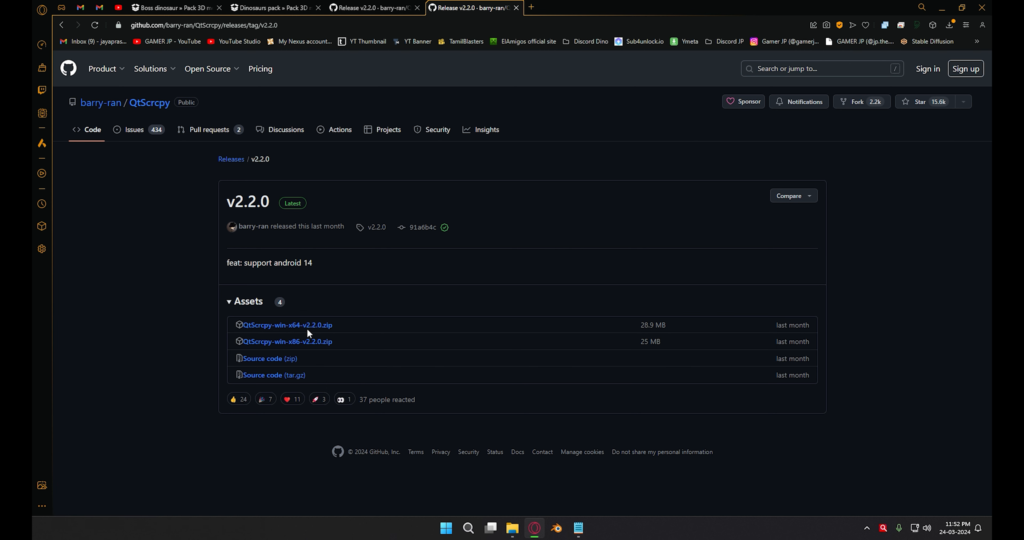
mouse_move(288, 325)
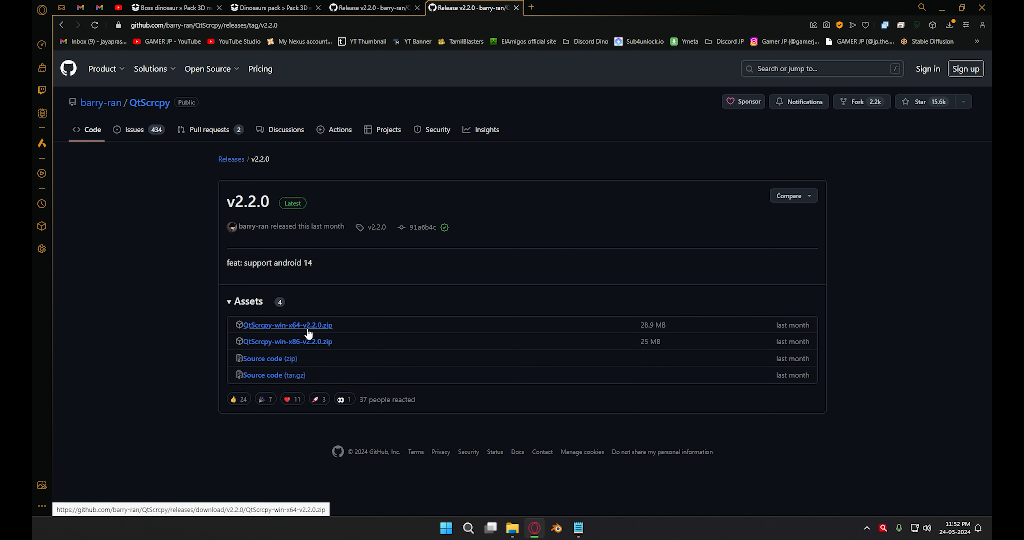
Download QtScrcpy-win-x64-v2.2.0.zip and refresh the keymap folder to confirm the Warzone keymap is there.
left_click(491, 528)
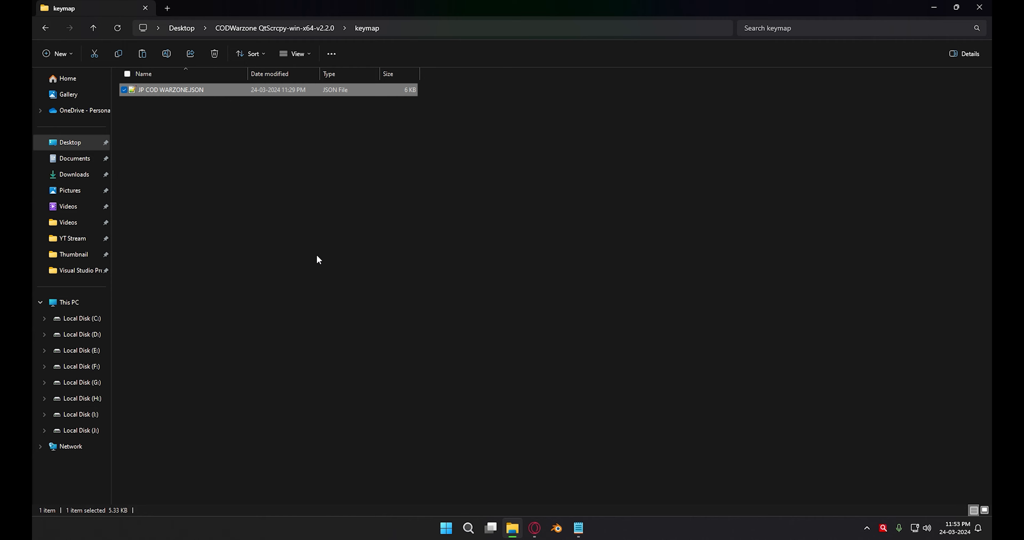
mouse_move(185, 94)
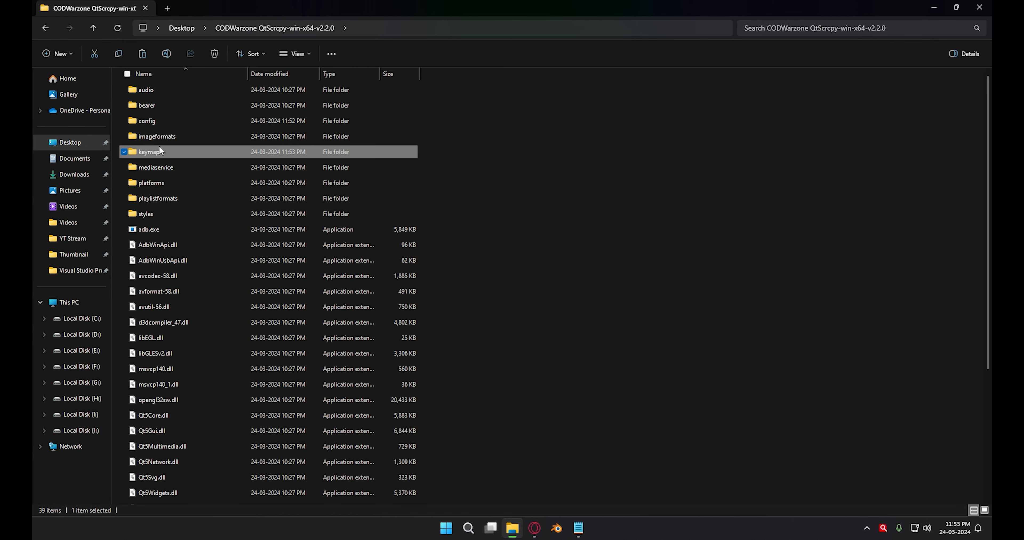
double_click(147, 151)
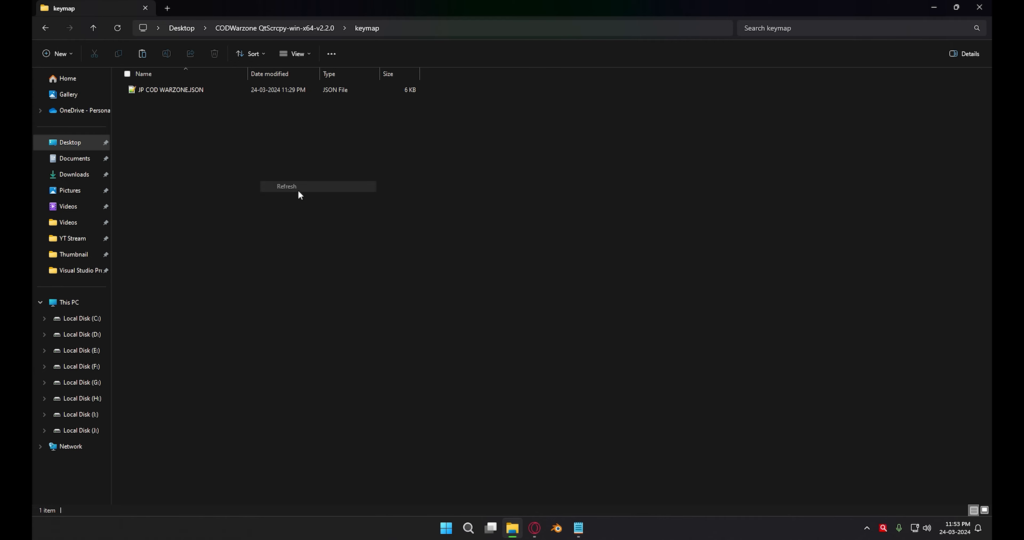
left_click(286, 186)
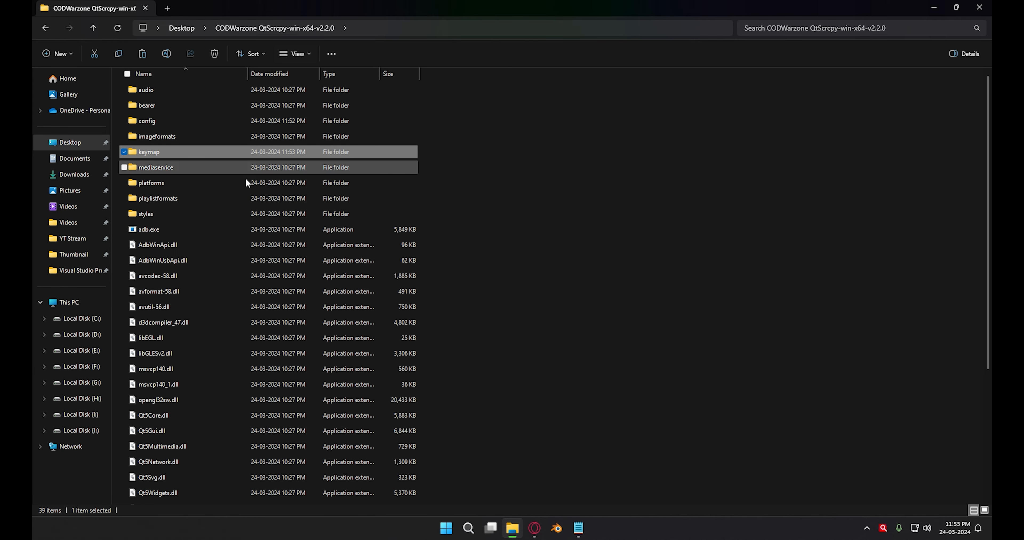
scroll("down", 3)
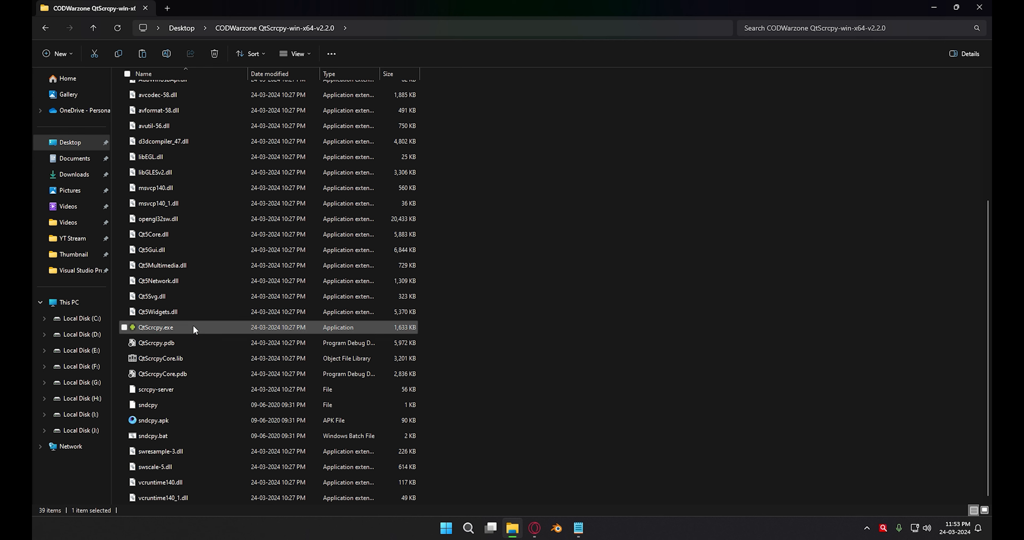
mouse_move(195, 329)
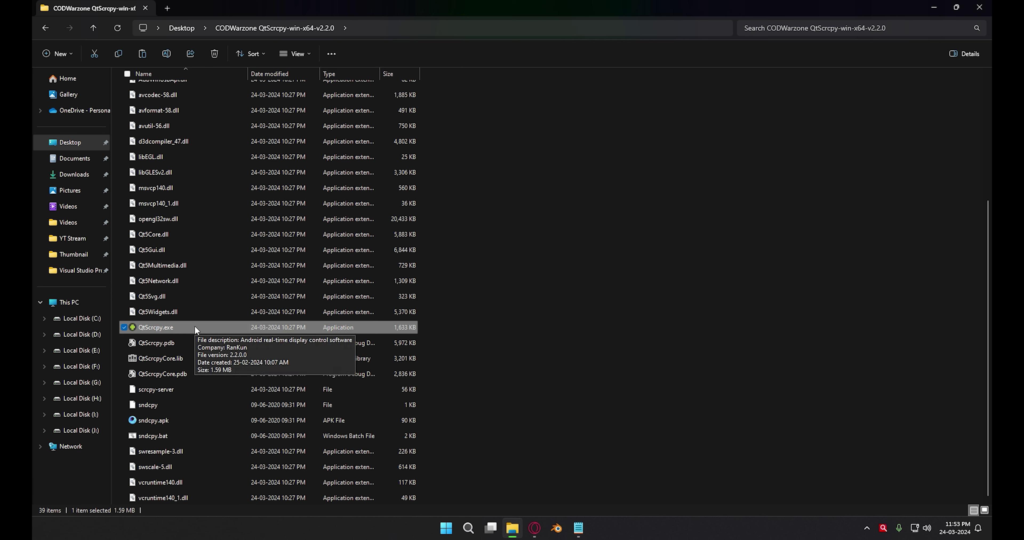
Launch QtScrcpy.exe from the extracted folder.
right_click(155, 327)
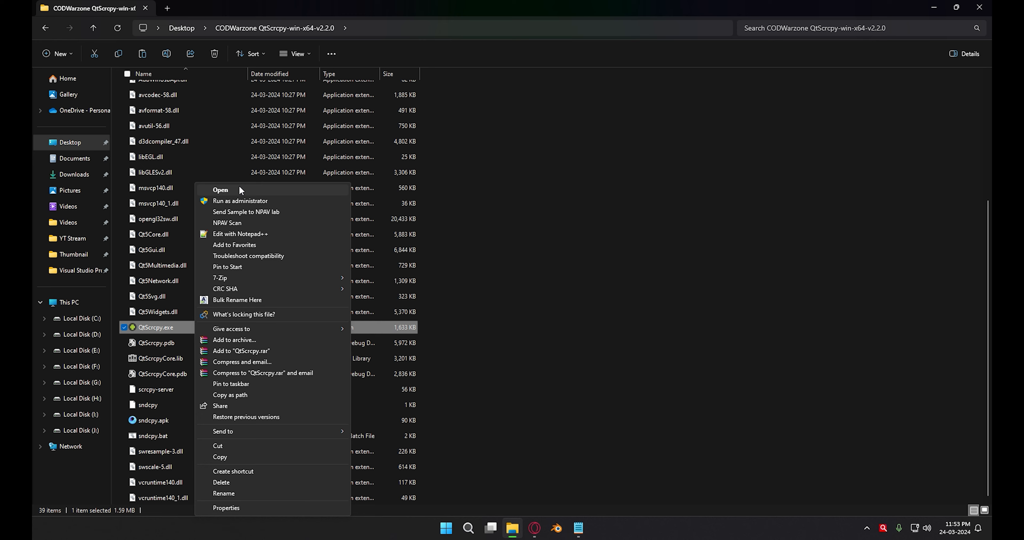
left_click(221, 190)
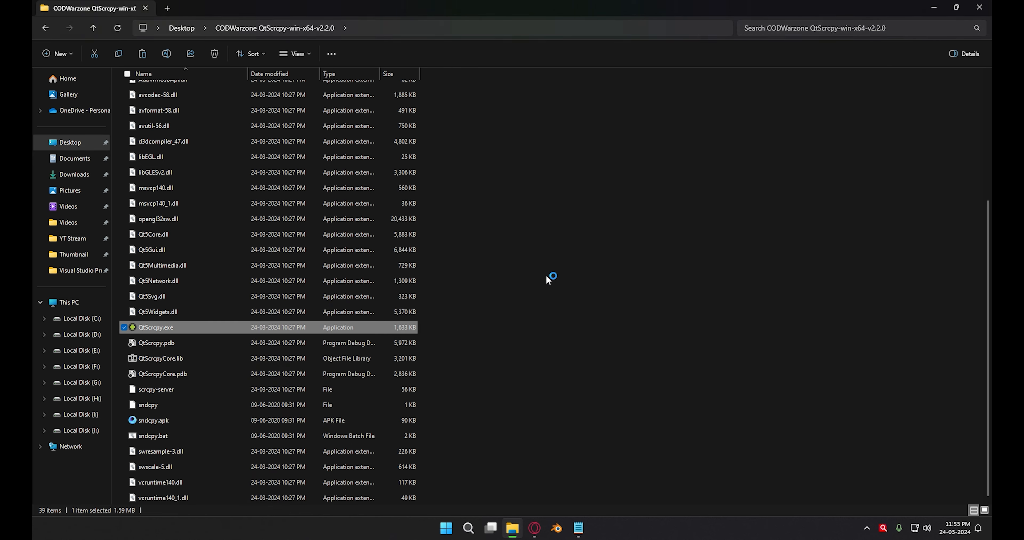
double_click(156, 328)
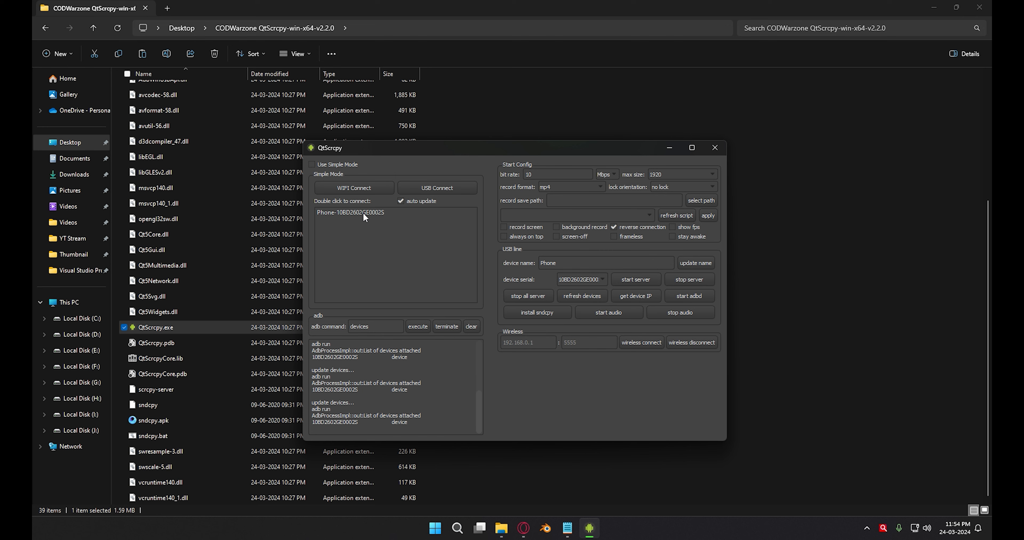
mouse_move(666, 184)
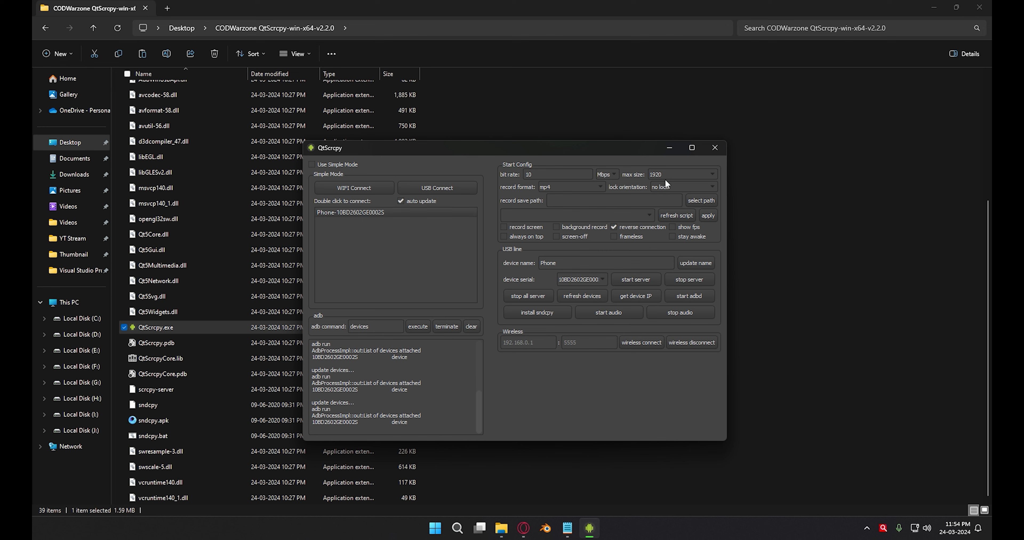
mouse_move(582, 190)
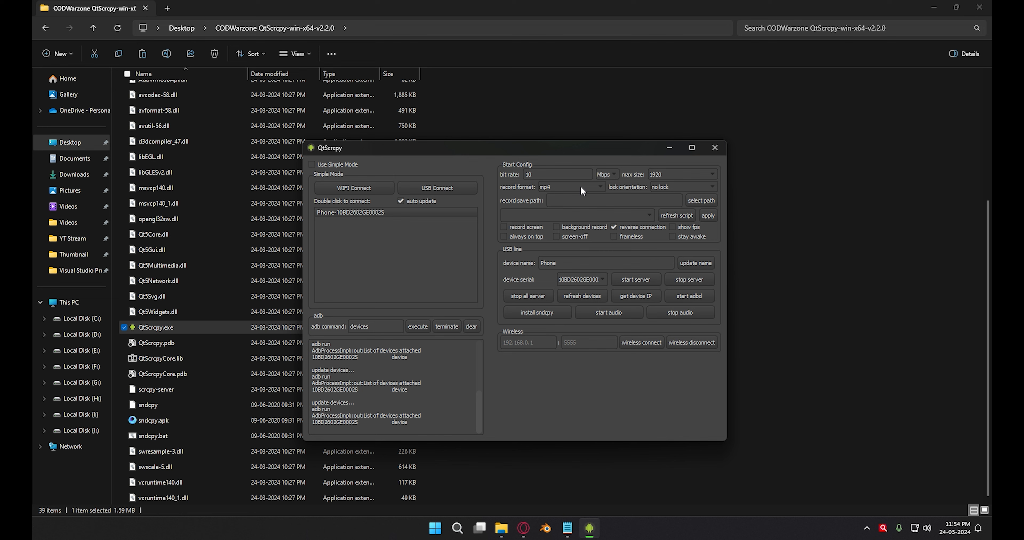
mouse_move(703, 183)
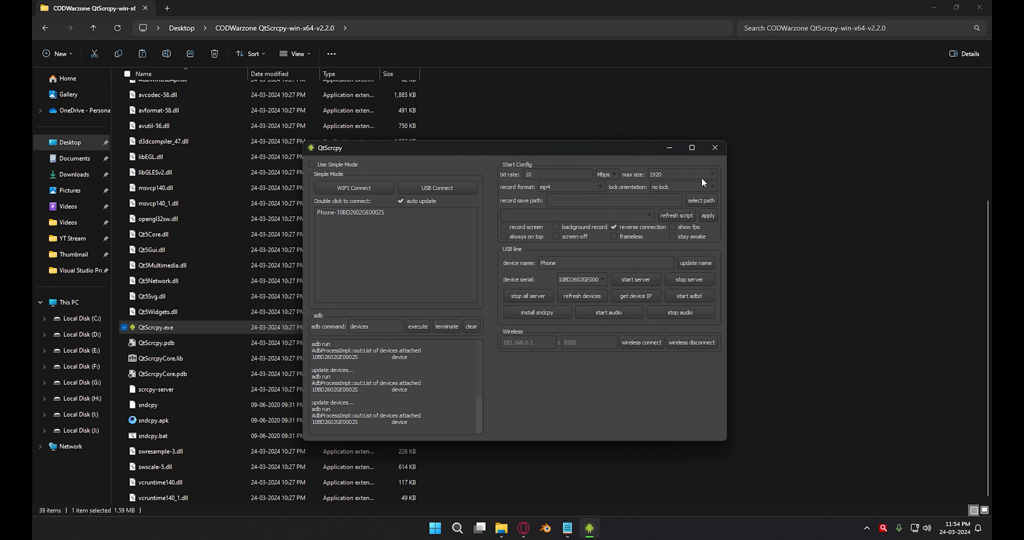
mouse_move(401, 222)
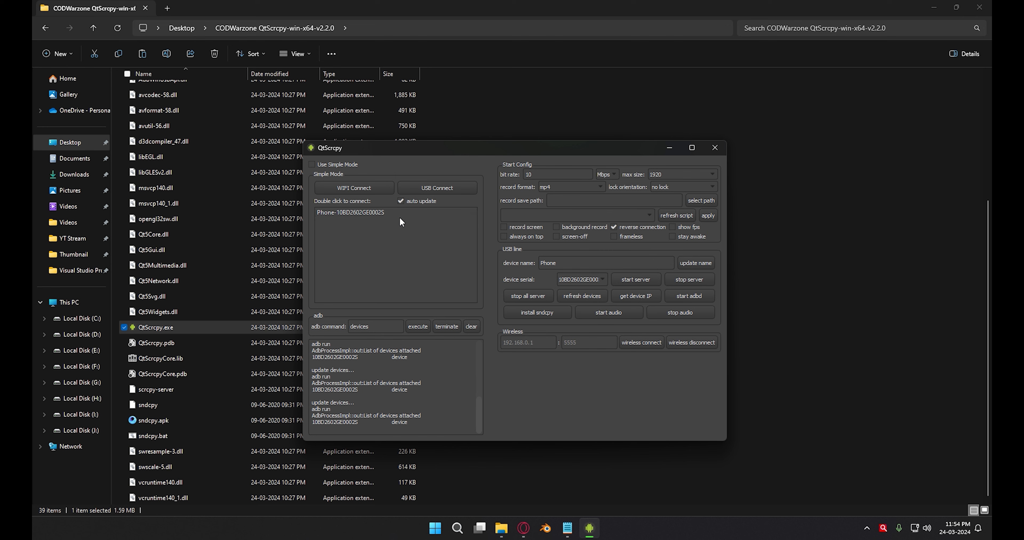
Connect the Phone device entry in Simple Mode to open its mirror window.
double_click(350, 212)
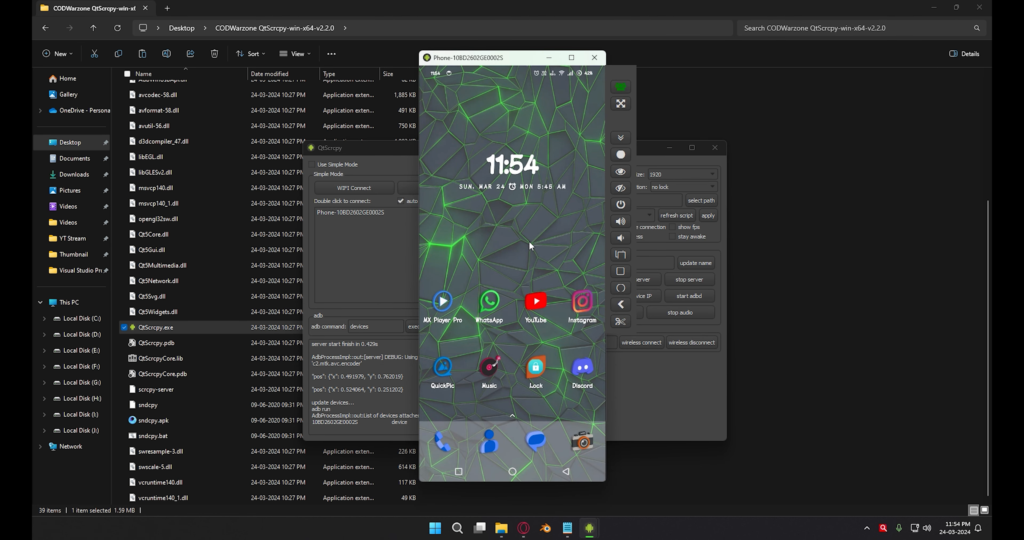
mouse_move(511, 264)
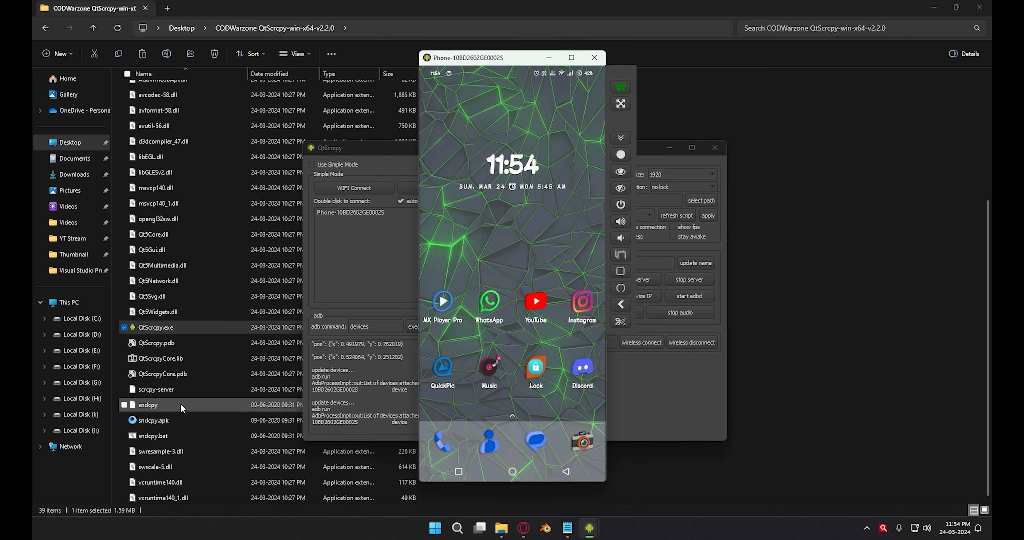
Select sndcpy.bat and choose Edit from its context menu.
left_click(594, 58)
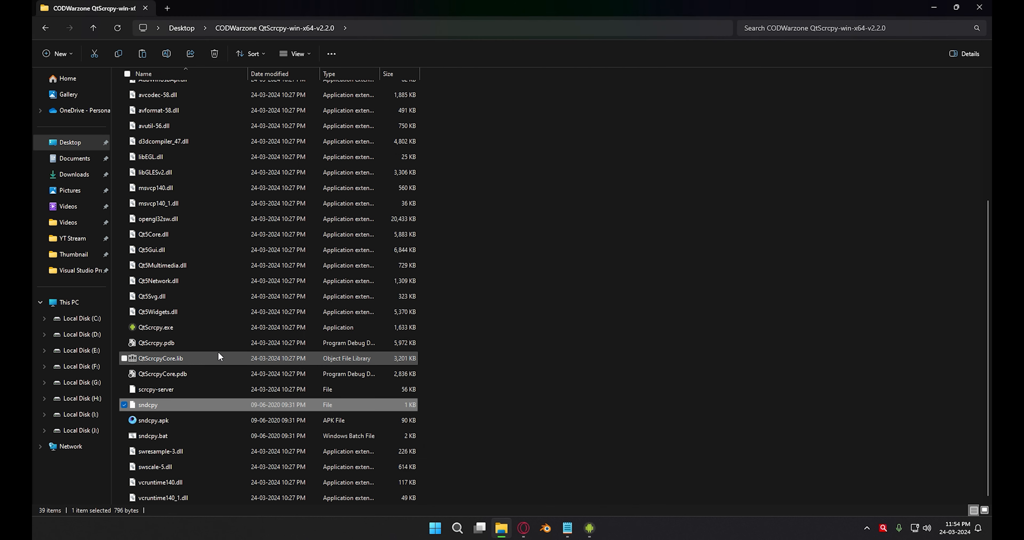
mouse_move(190, 439)
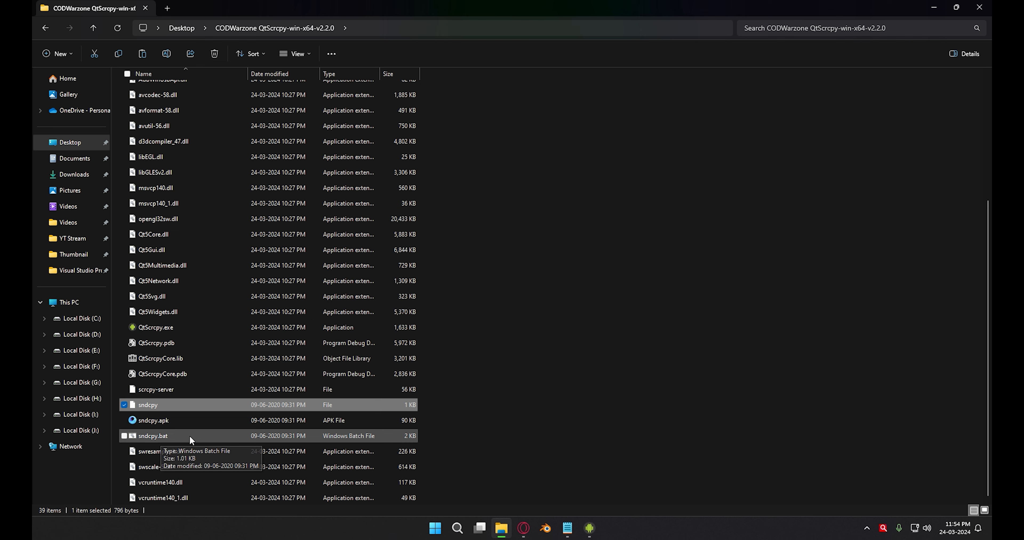
right_click(152, 436)
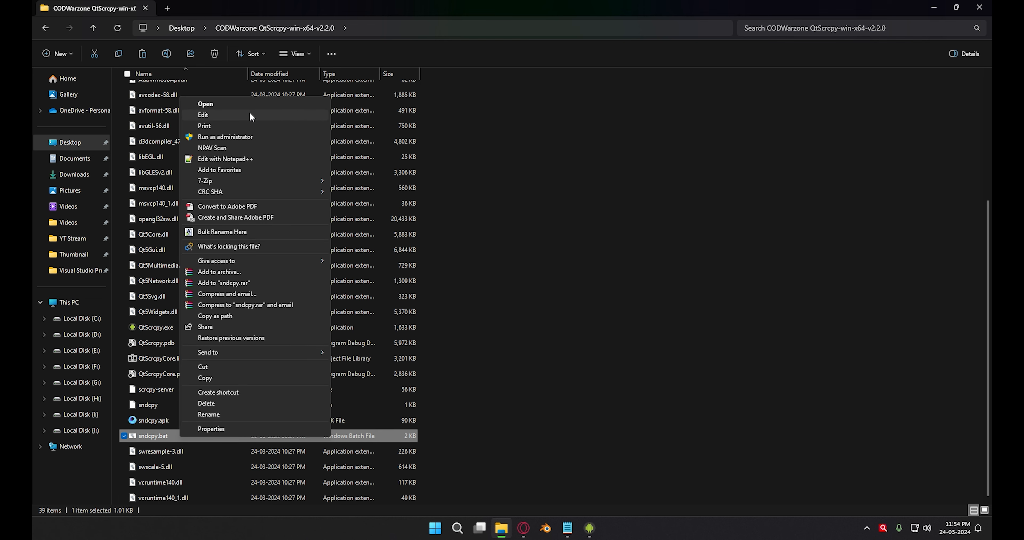
left_click(205, 104)
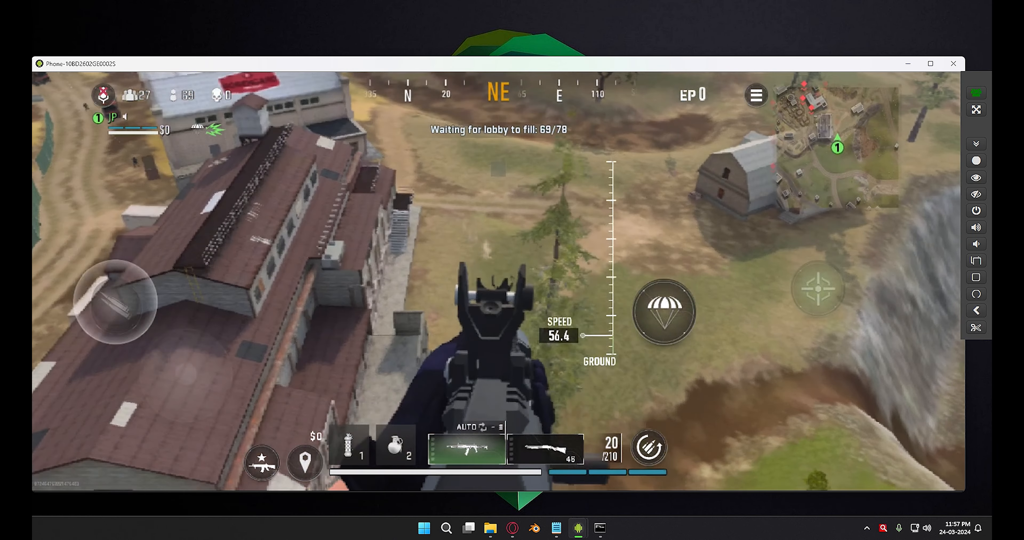
Play the match with keymapped controls until eliminated and the kill cam appears.
left_click(663, 311)
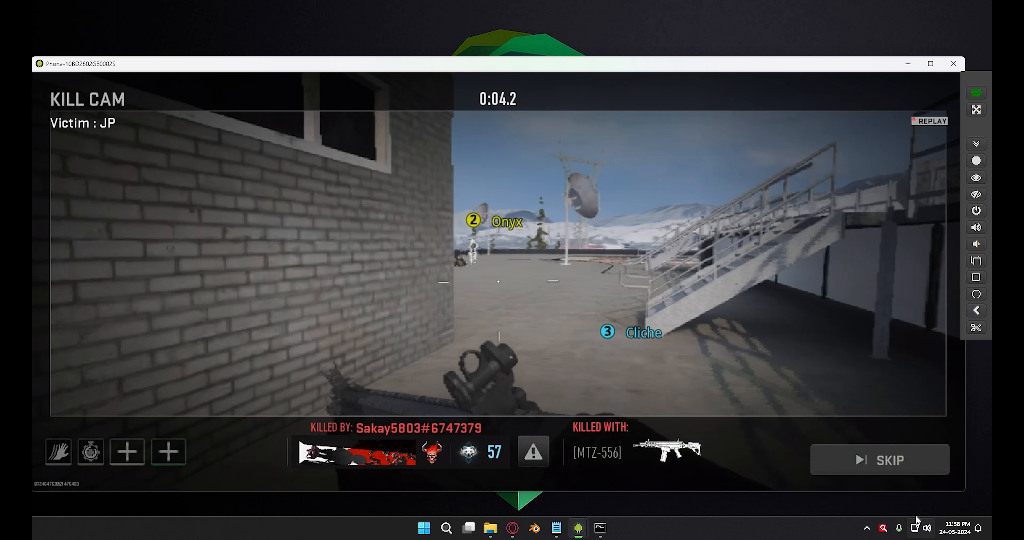
left_click(879, 459)
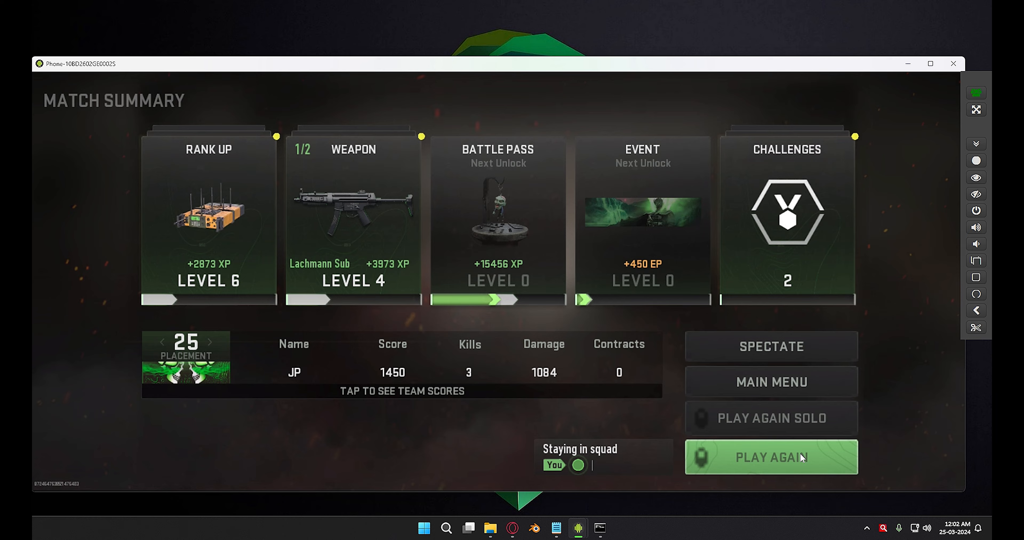
Choose PLAY AGAIN, dismiss the GREAT! popup, then cancel matchmaking to return to the lobby.
left_click(771, 457)
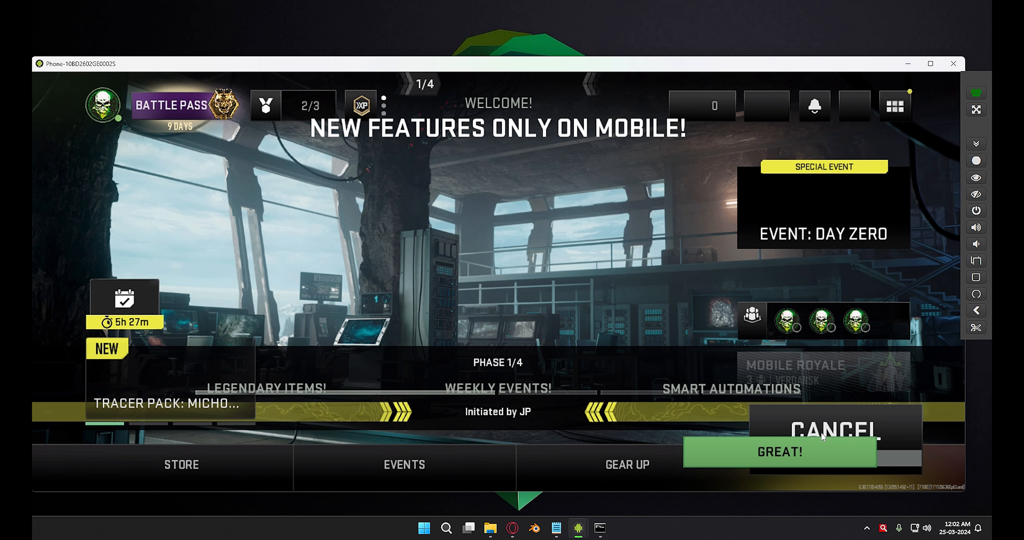
left_click(779, 452)
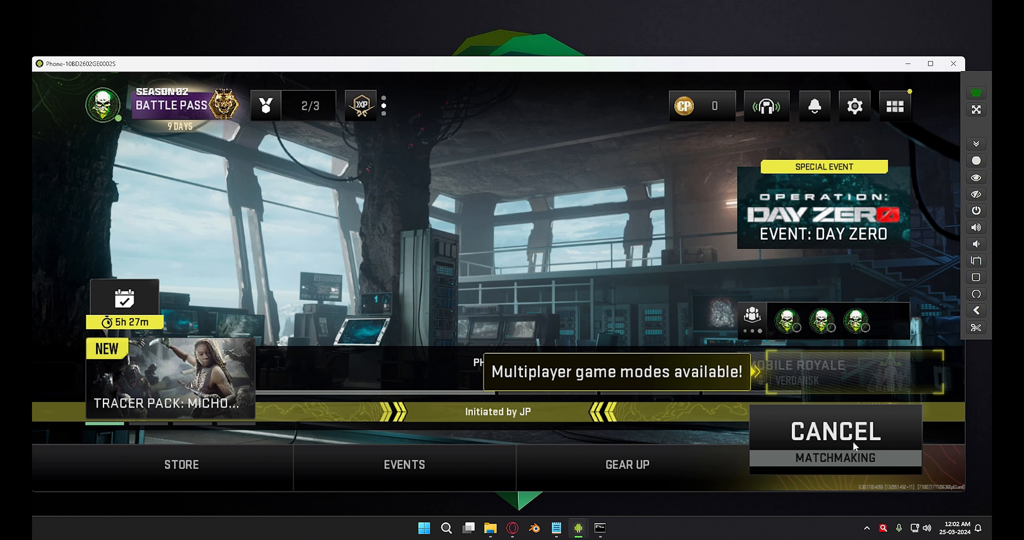
left_click(834, 438)
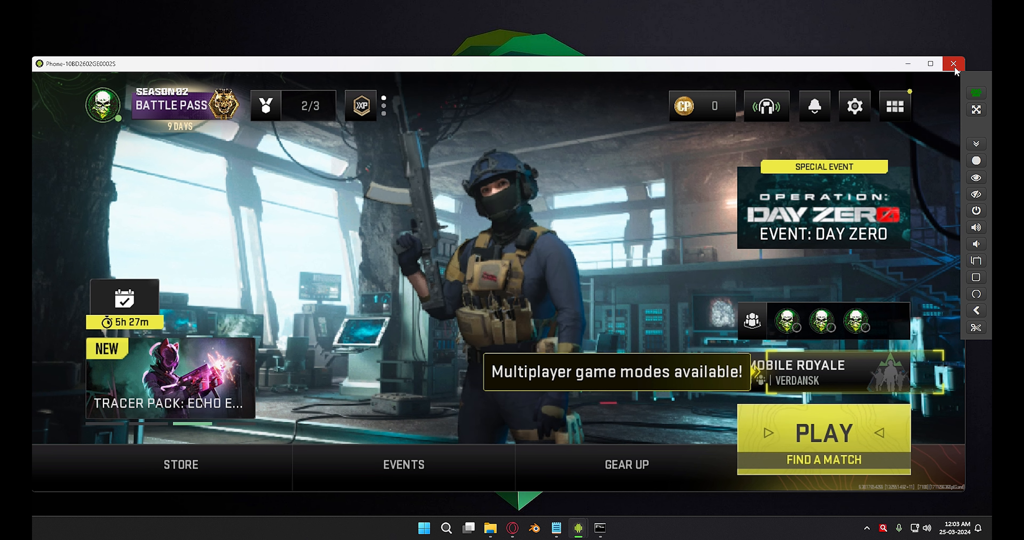
mouse_move(954, 64)
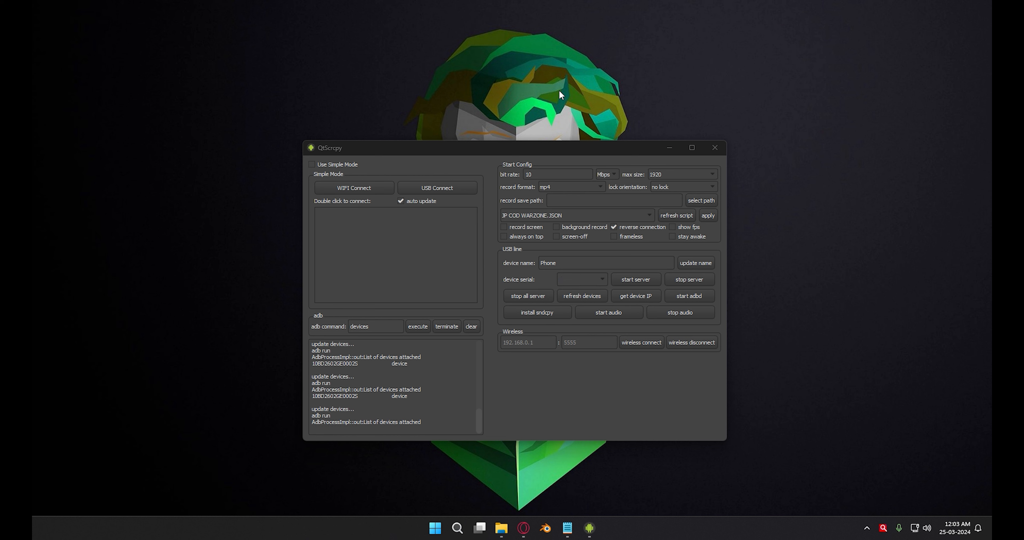
mouse_move(357, 100)
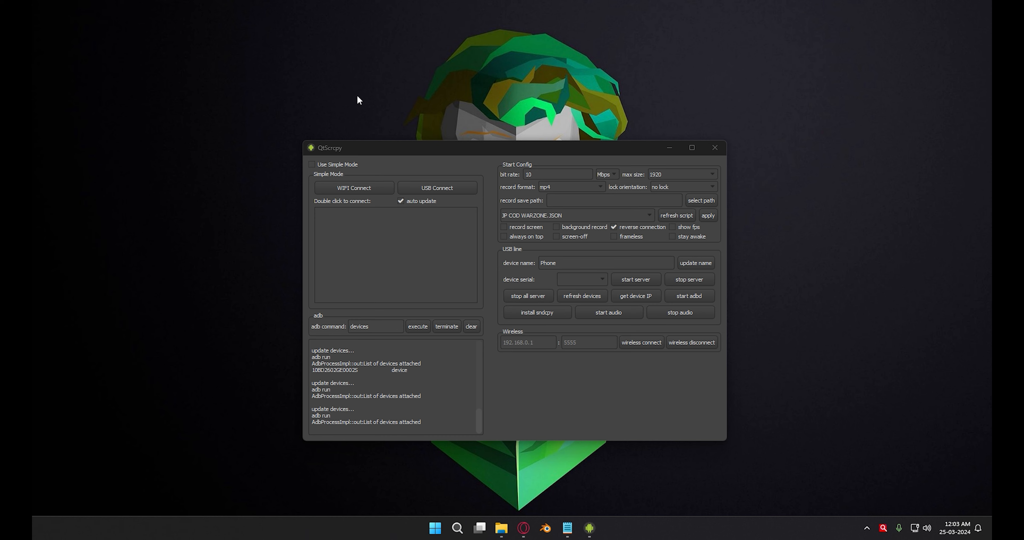
Refresh the desktop from its context menu after the mirror window is closed.
right_click(358, 99)
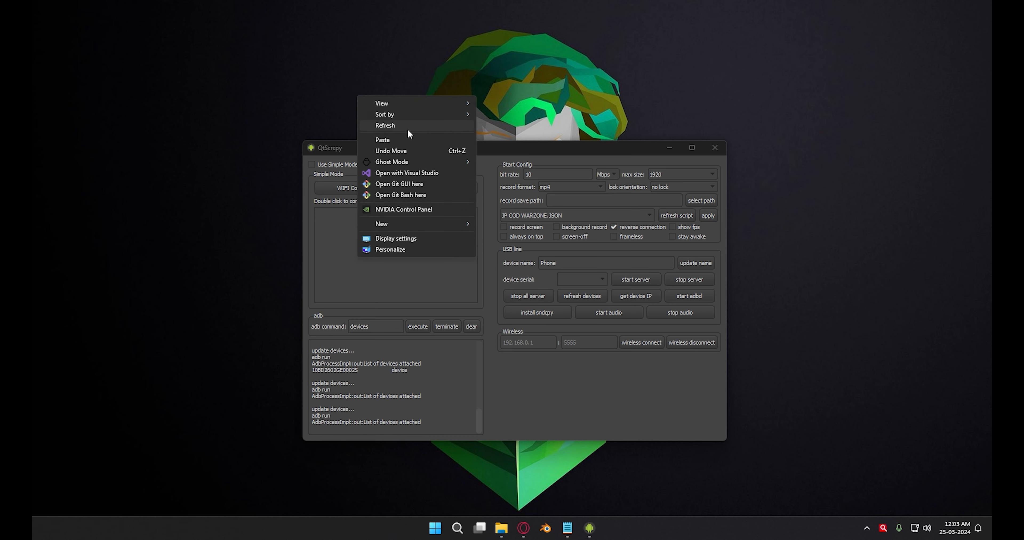
left_click(515, 104)
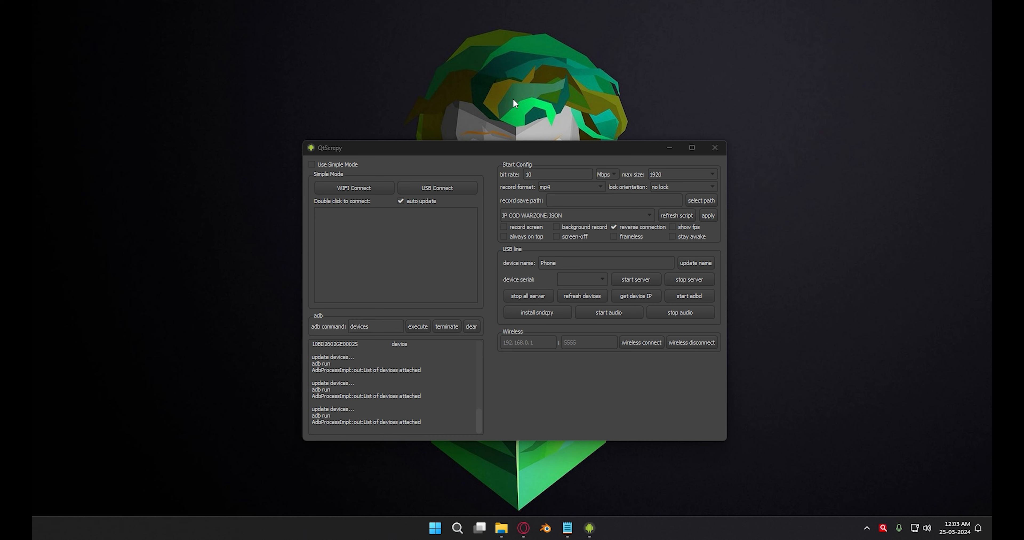